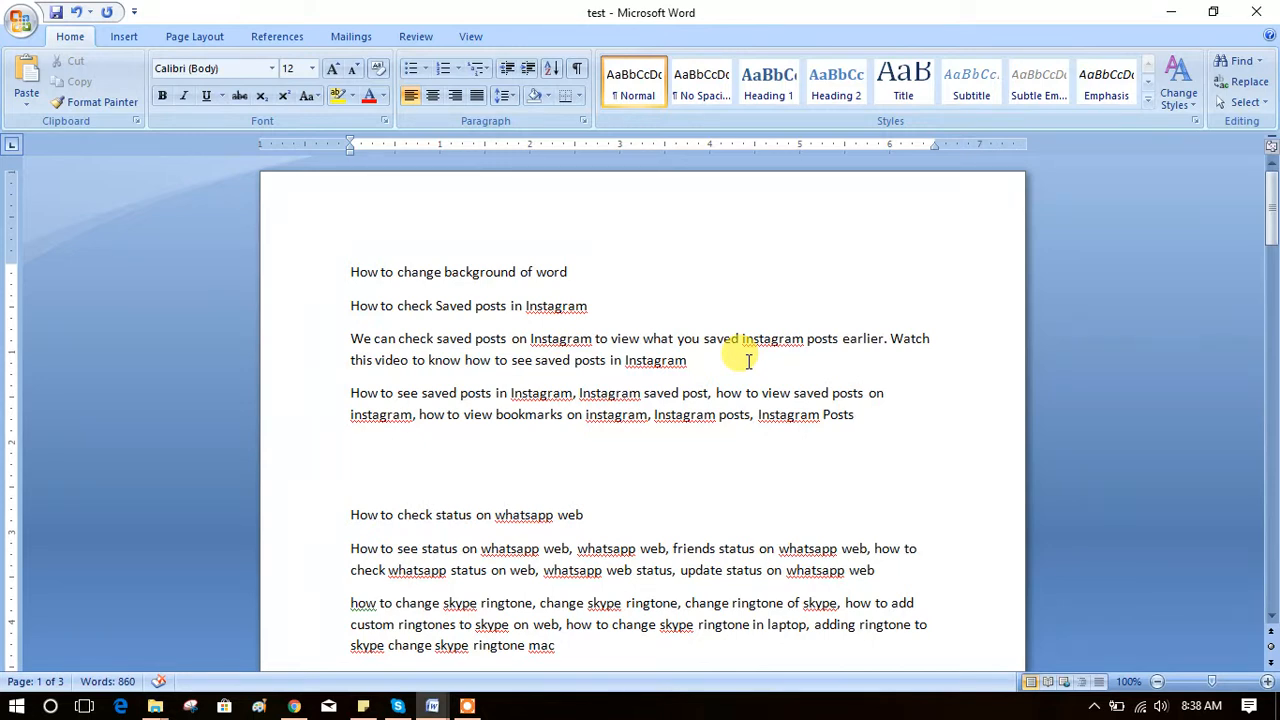
Step: Reach the Save page of Word Options via the Office button and browse the AutoRecover file location
left_click(858, 414)
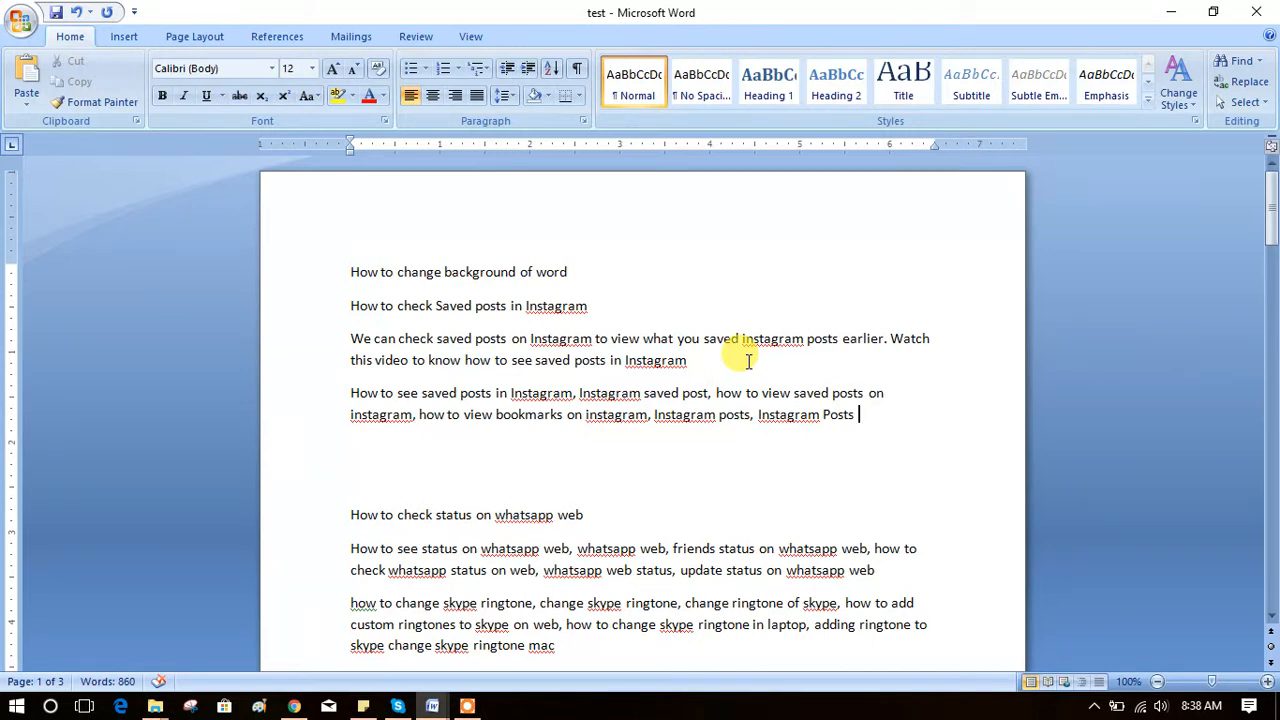
mouse_move(744, 458)
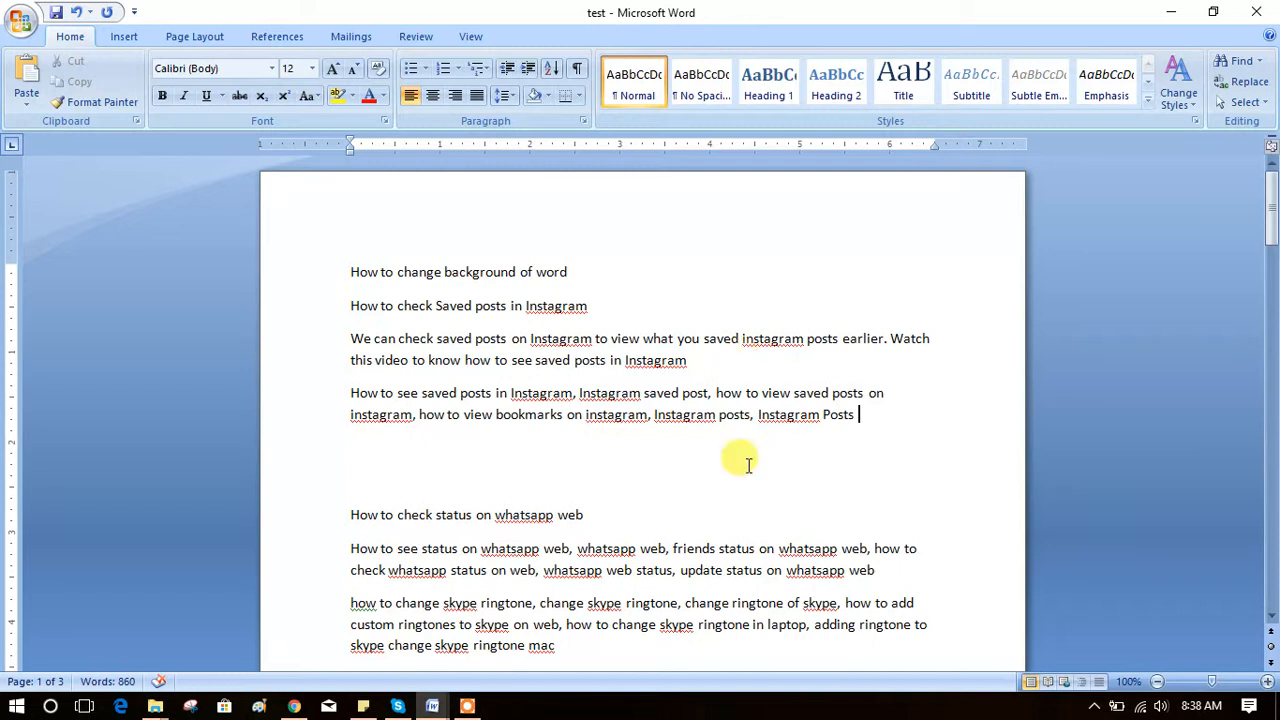
left_click(16, 18)
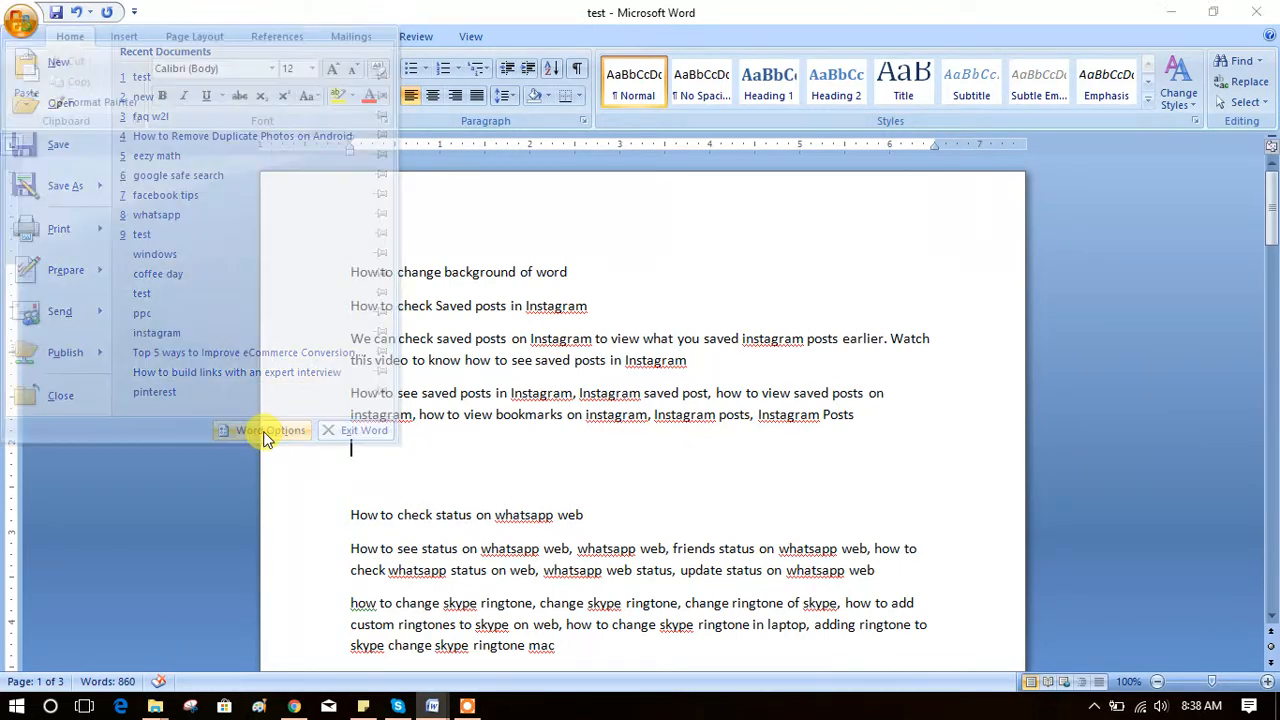
left_click(268, 430)
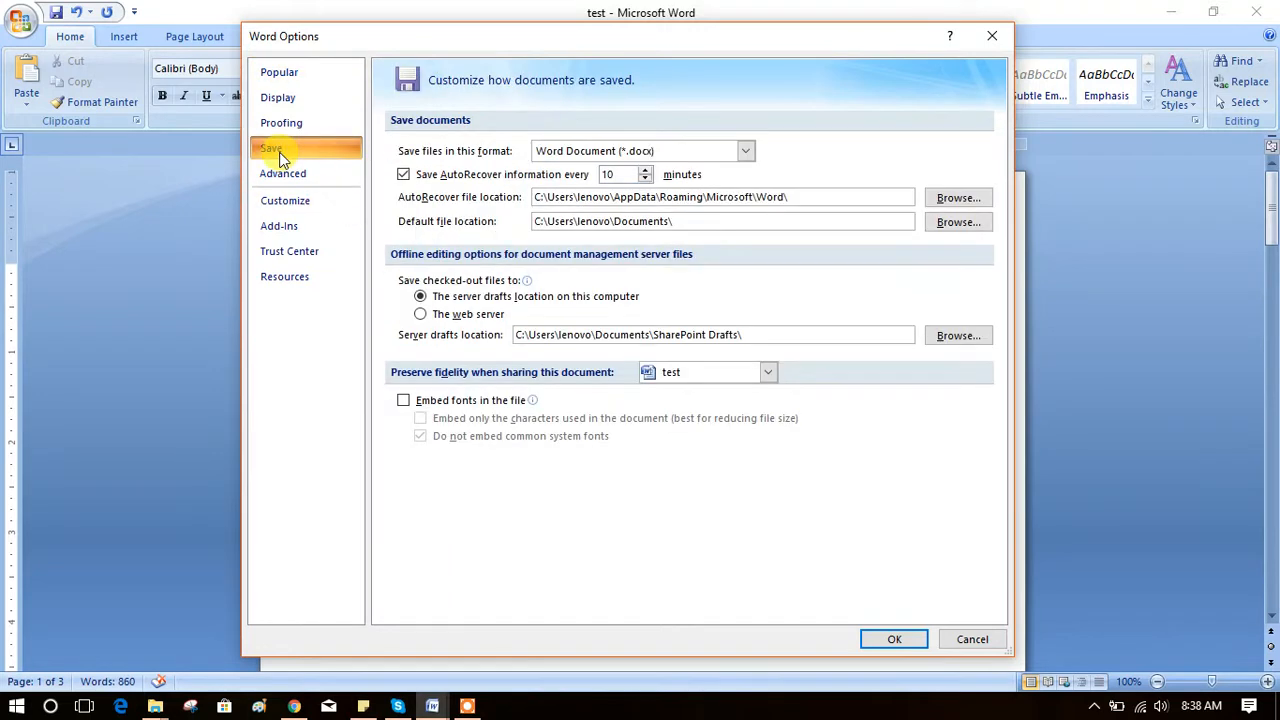
left_click(824, 196)
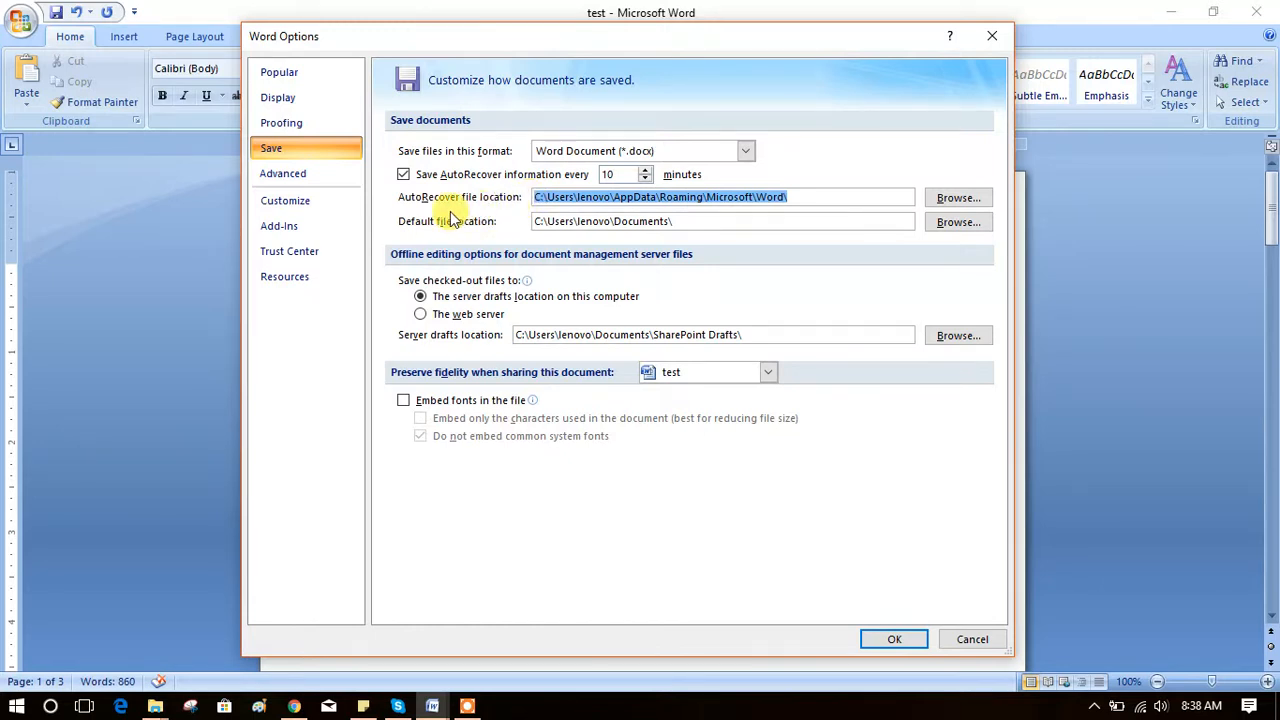
mouse_move(1092, 660)
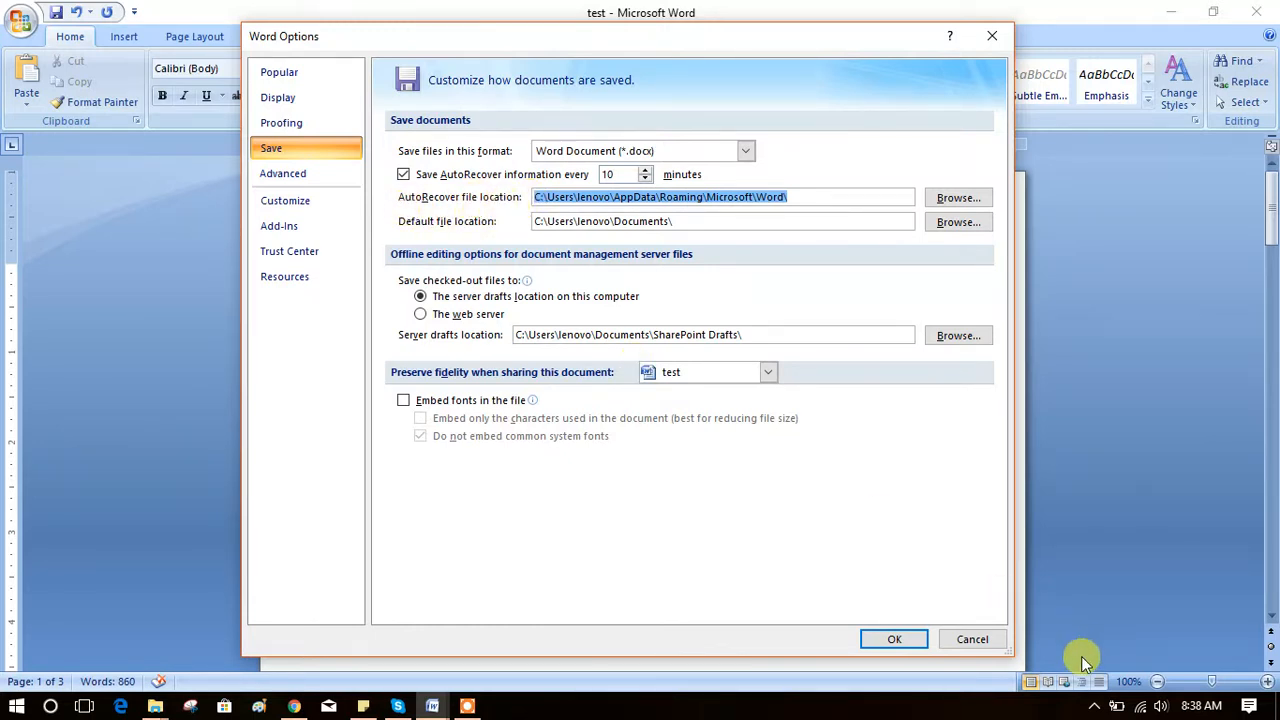
left_click(972, 640)
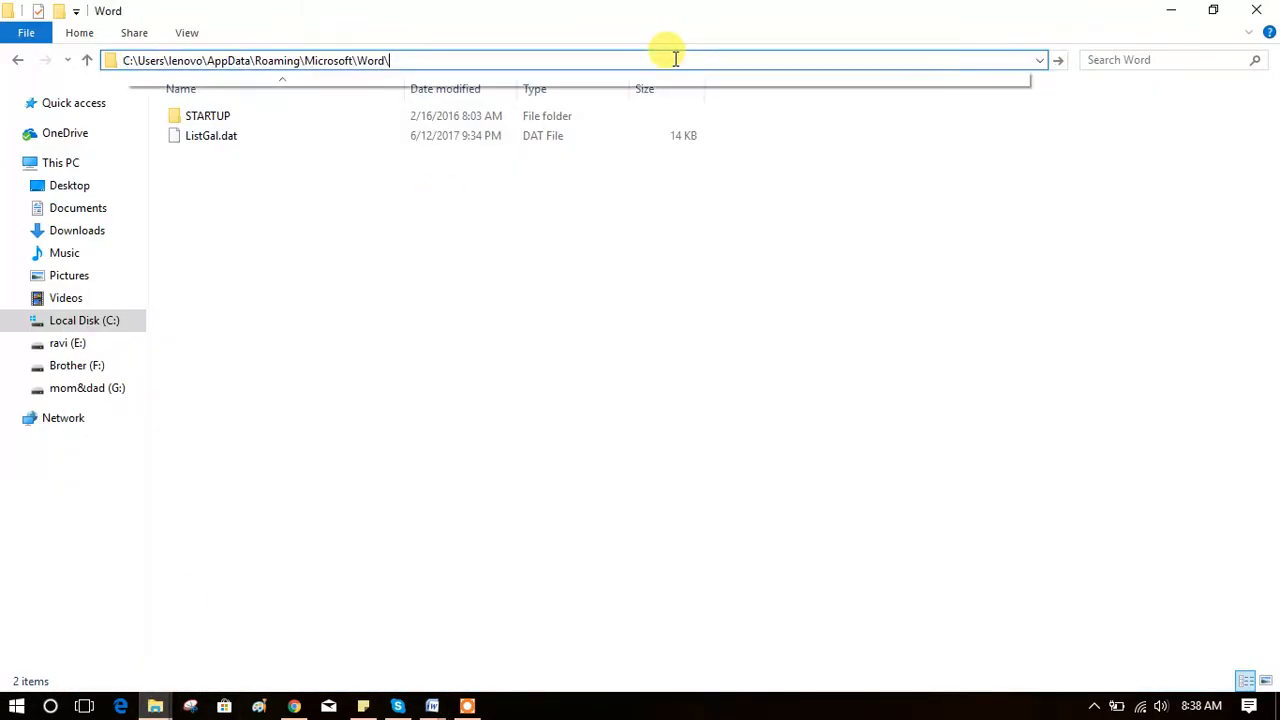
Step: Navigate File Explorer to the AutoRecover folder path, review STARTUP and ListGal.dat, then return to the 'test' document
left_click(670, 60)
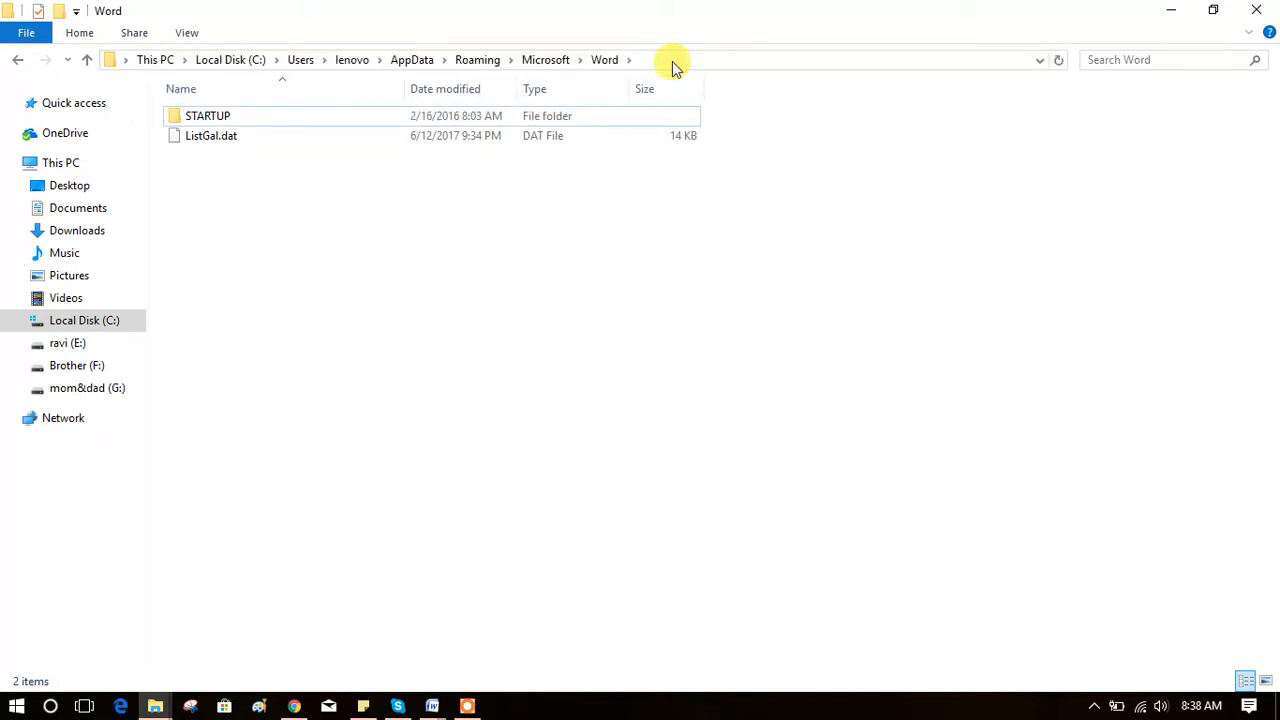
left_click(670, 60)
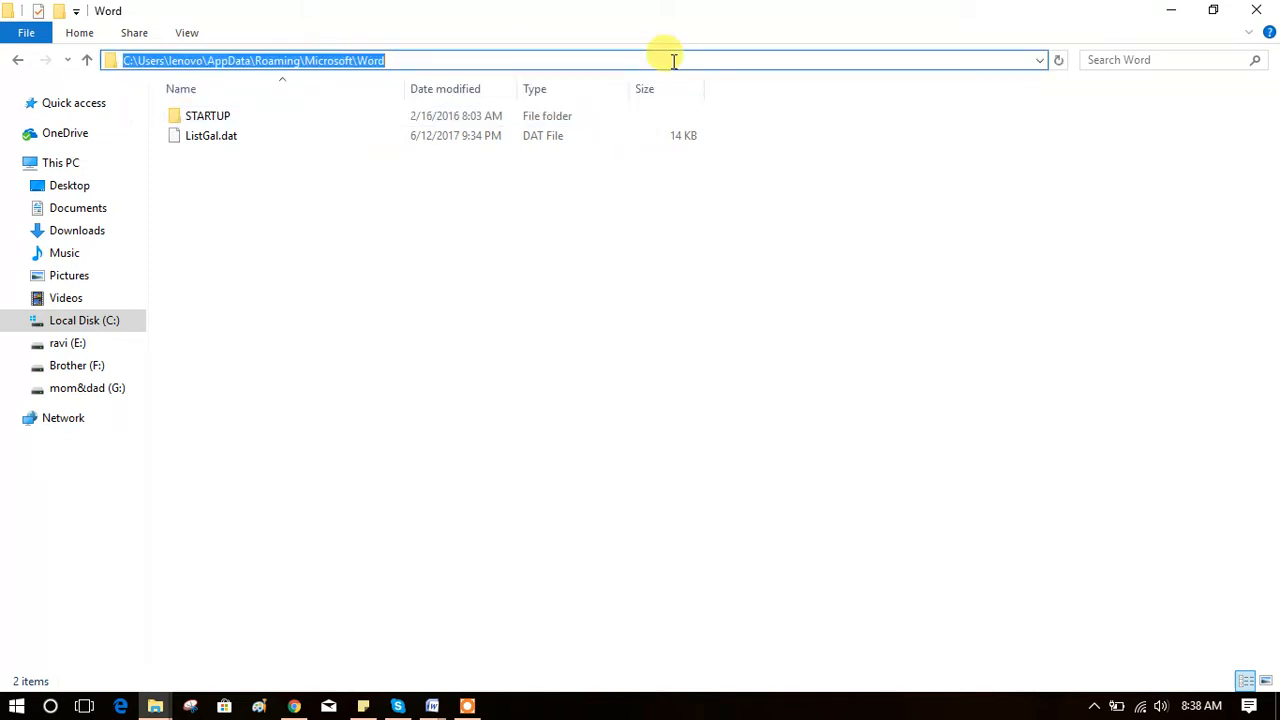
mouse_move(660, 56)
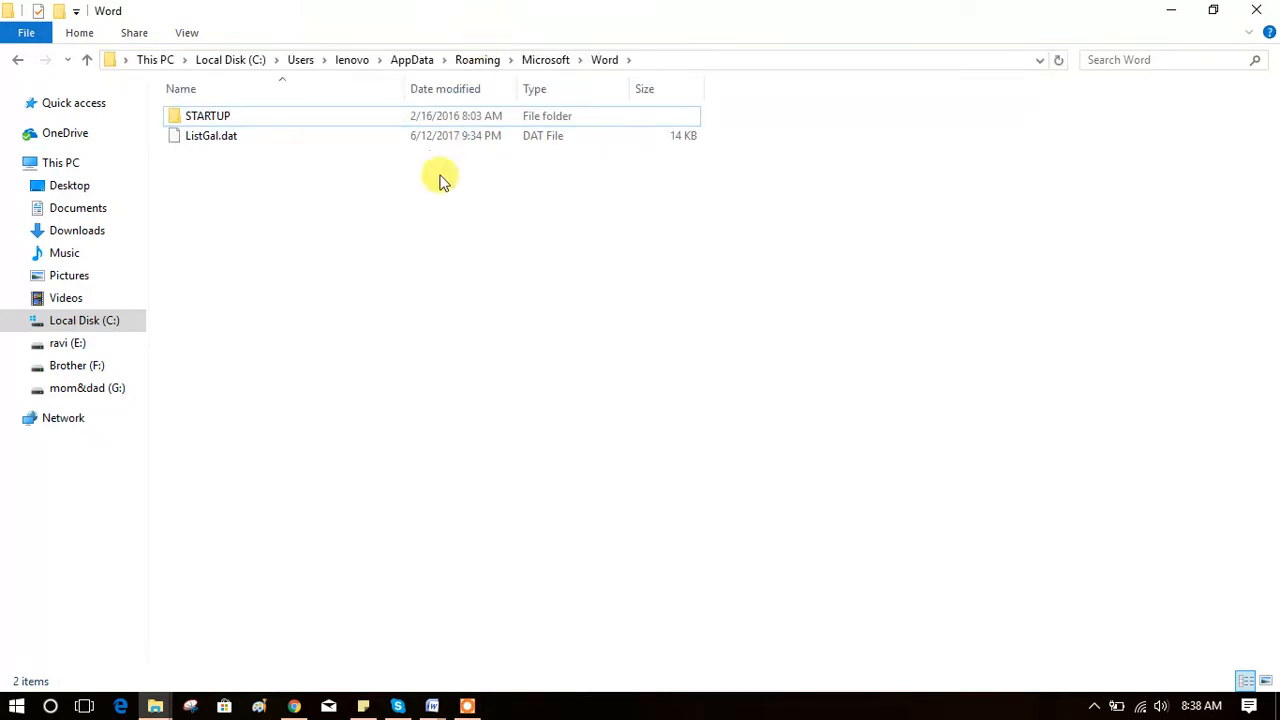
mouse_move(396, 188)
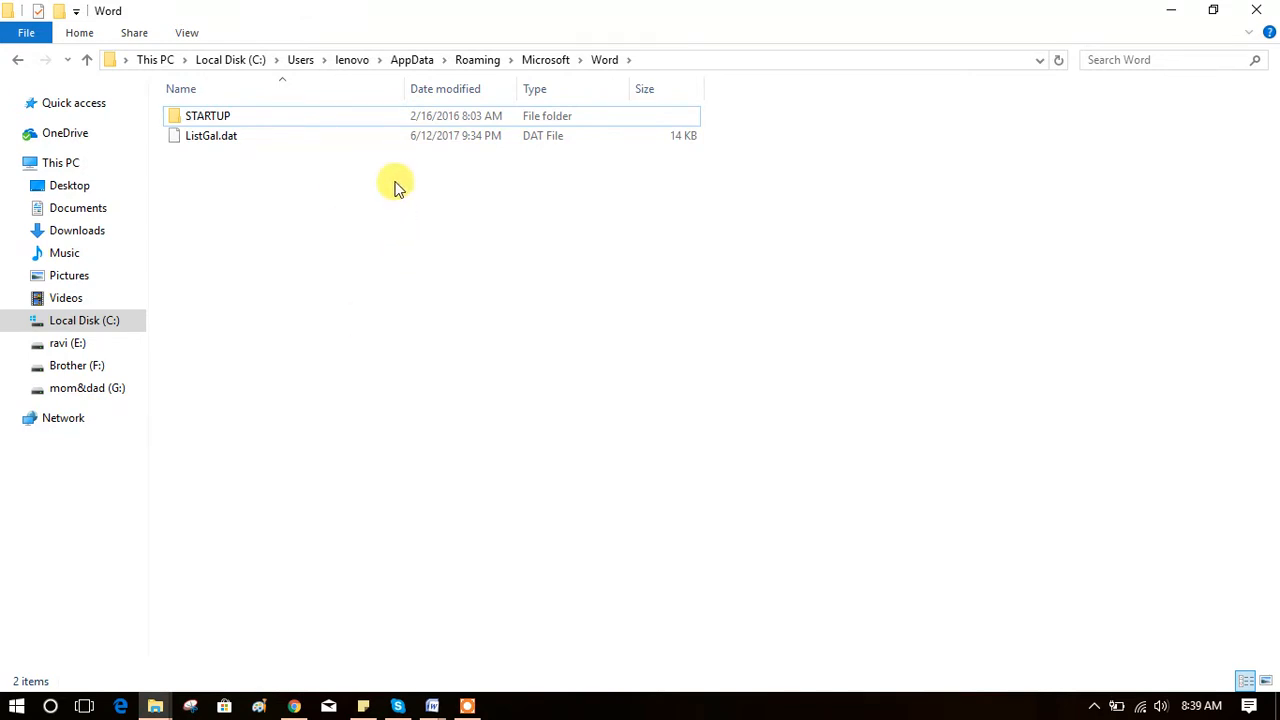
mouse_move(320, 200)
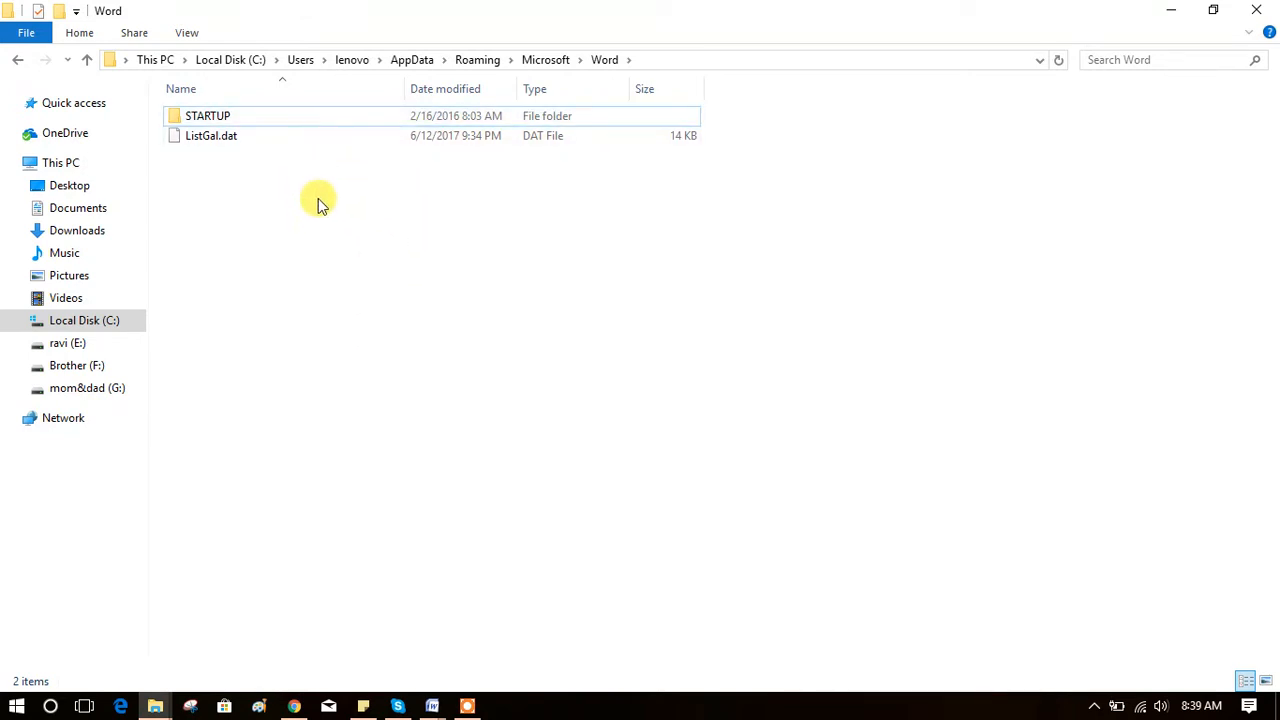
mouse_move(356, 192)
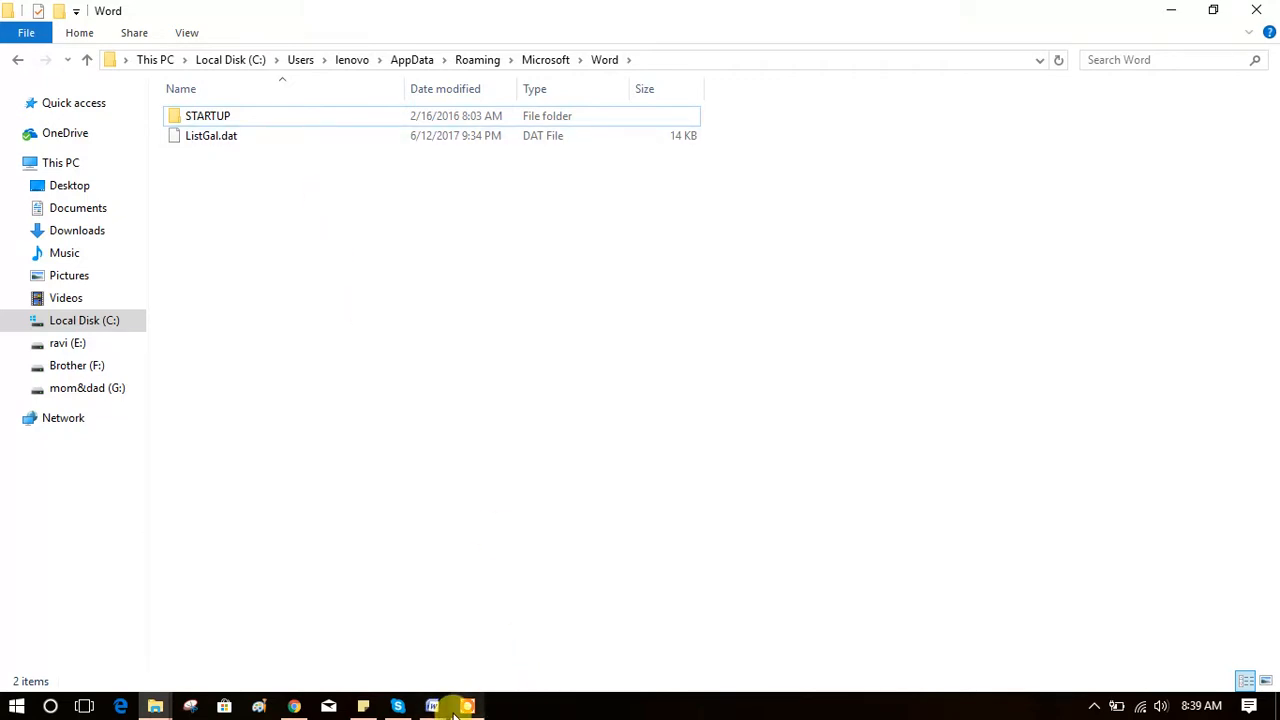
left_click(464, 704)
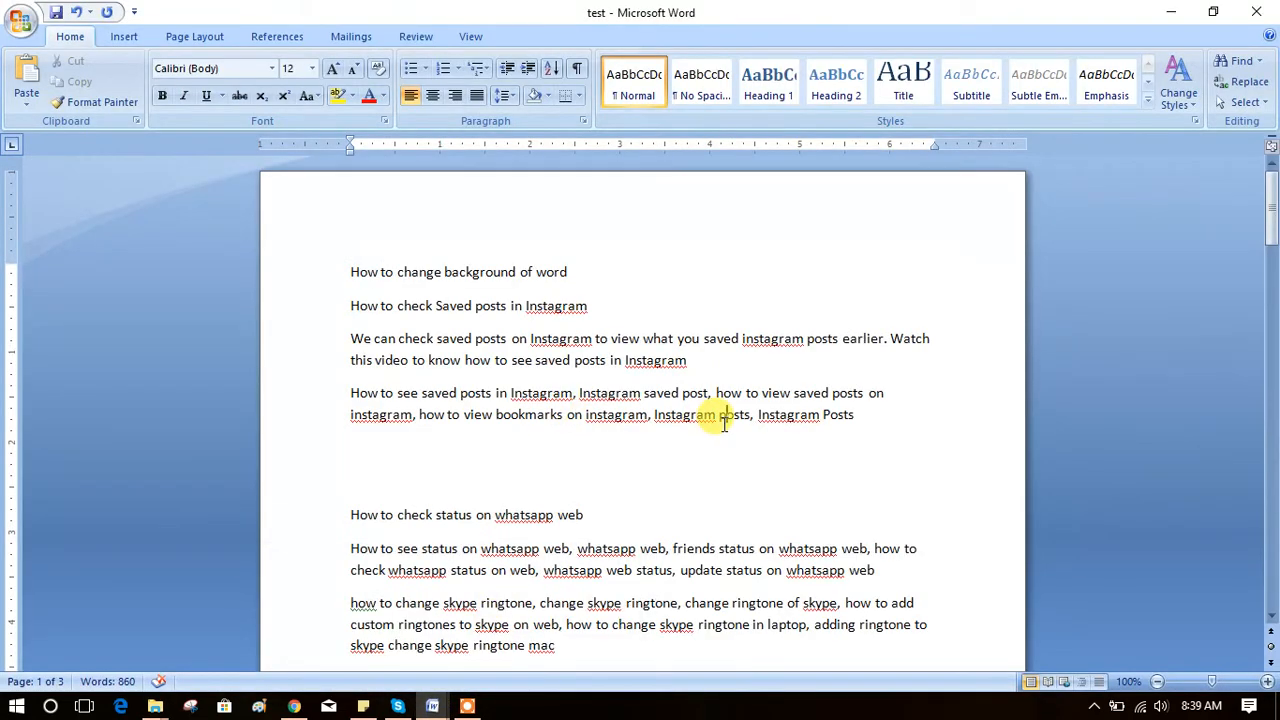